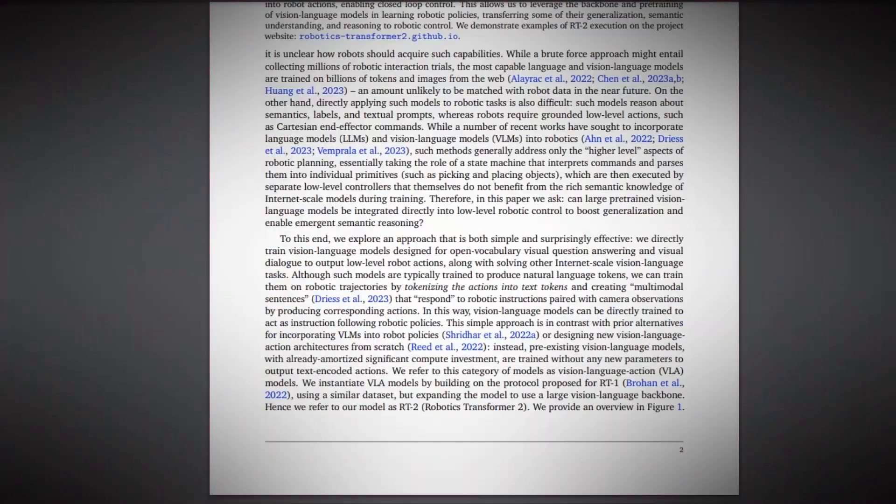
pyautogui.scroll(-3)
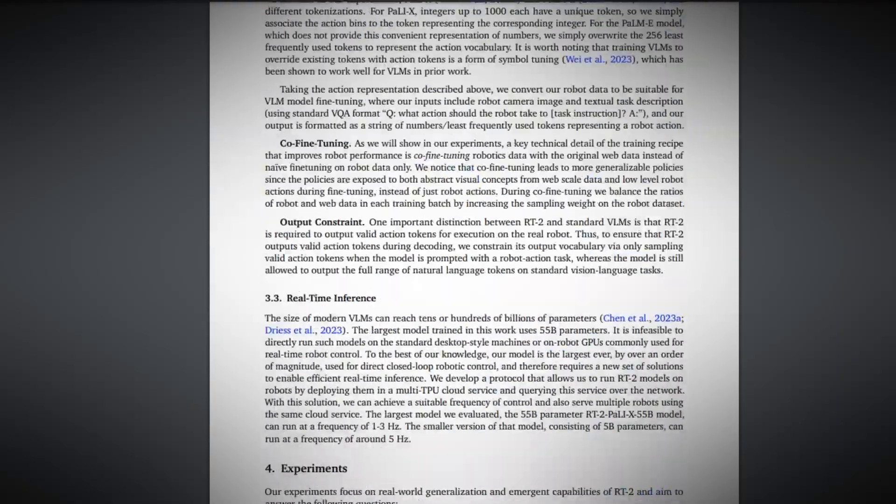
pyautogui.scroll(-3)
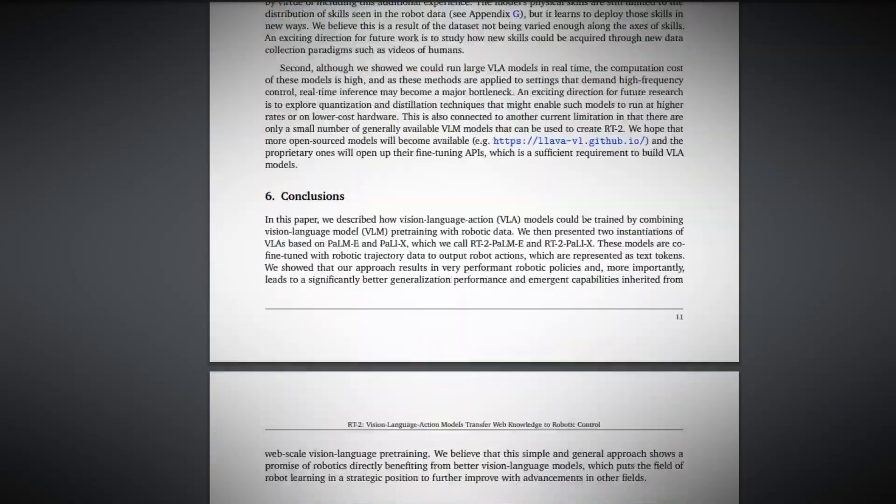